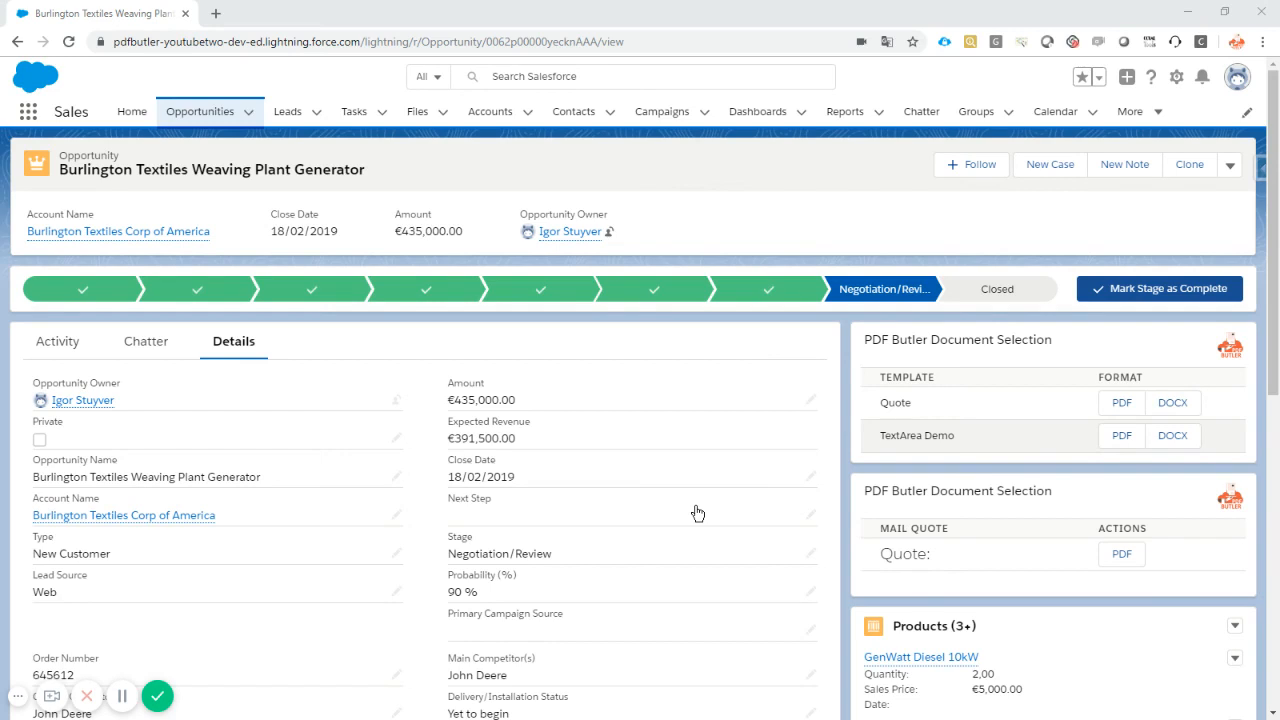
{"action": "mouse_move", "coordinate": [710, 500]}
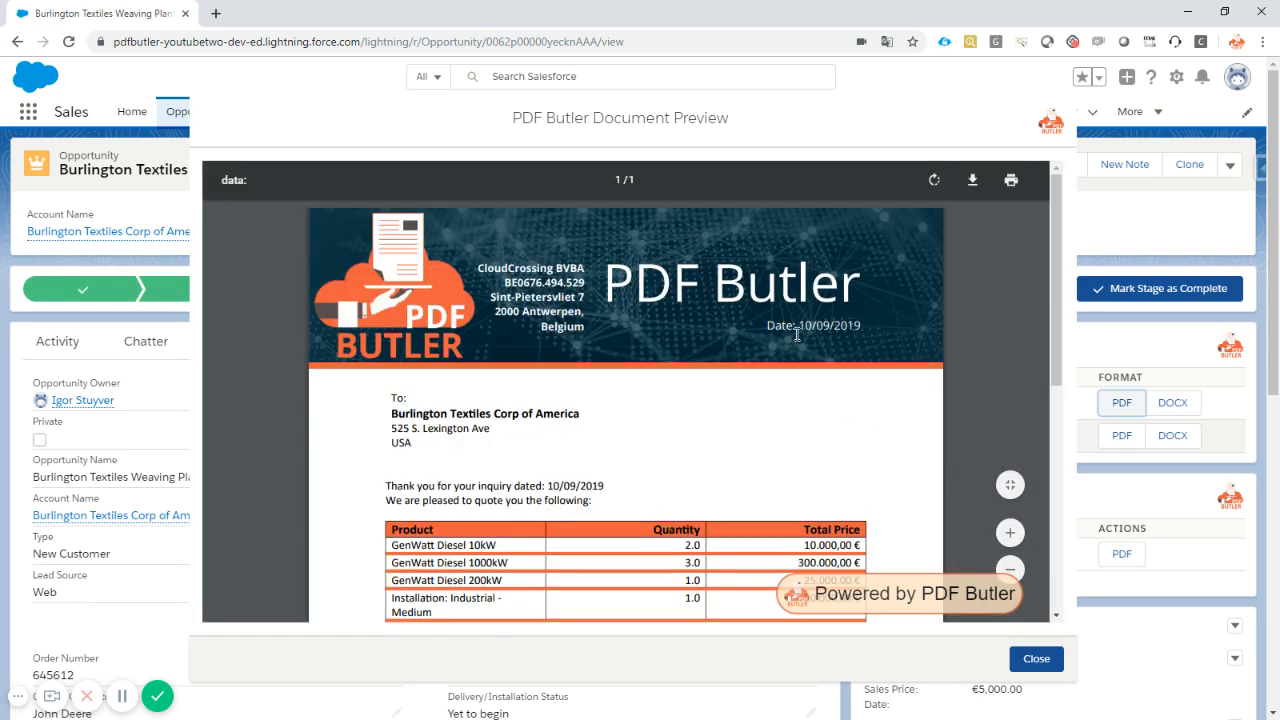
Review and close the quote PDF preview, then start Edit Page on the Opportunity record page.
{"action": "scroll", "scroll_direction": "down", "scroll_amount": 3}
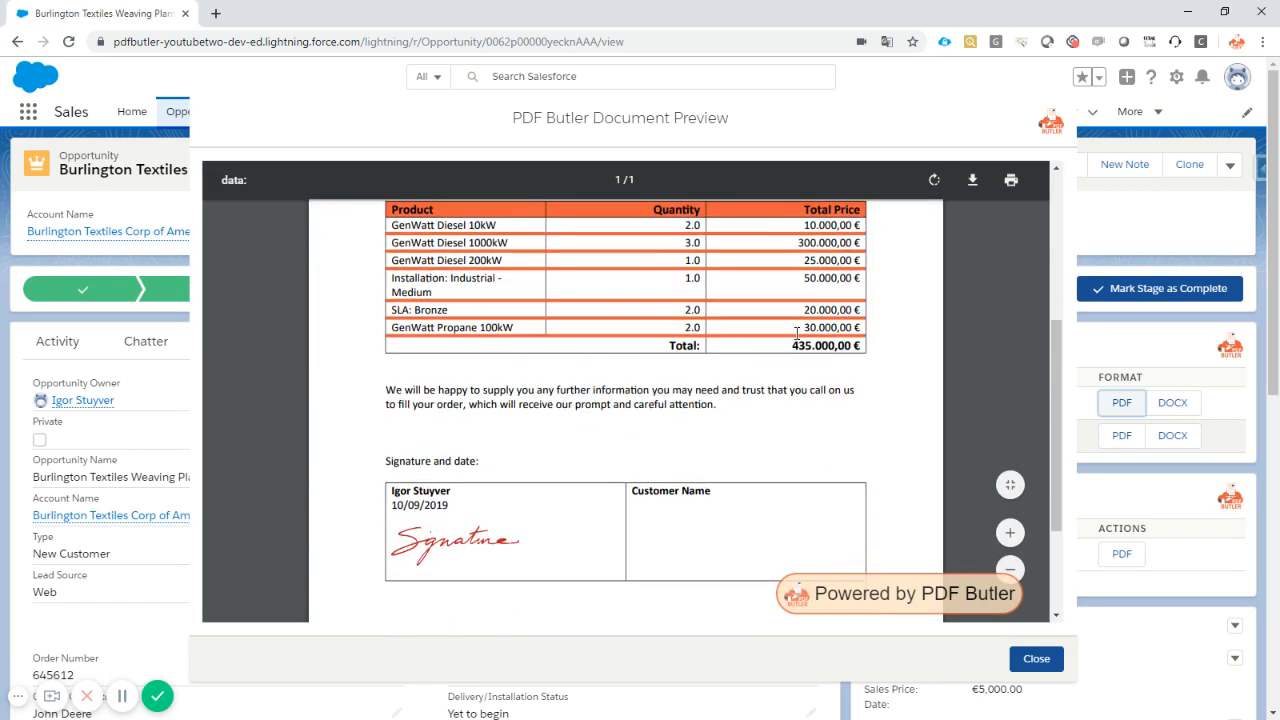
{"action": "scroll", "scroll_direction": "down", "scroll_amount": 3}
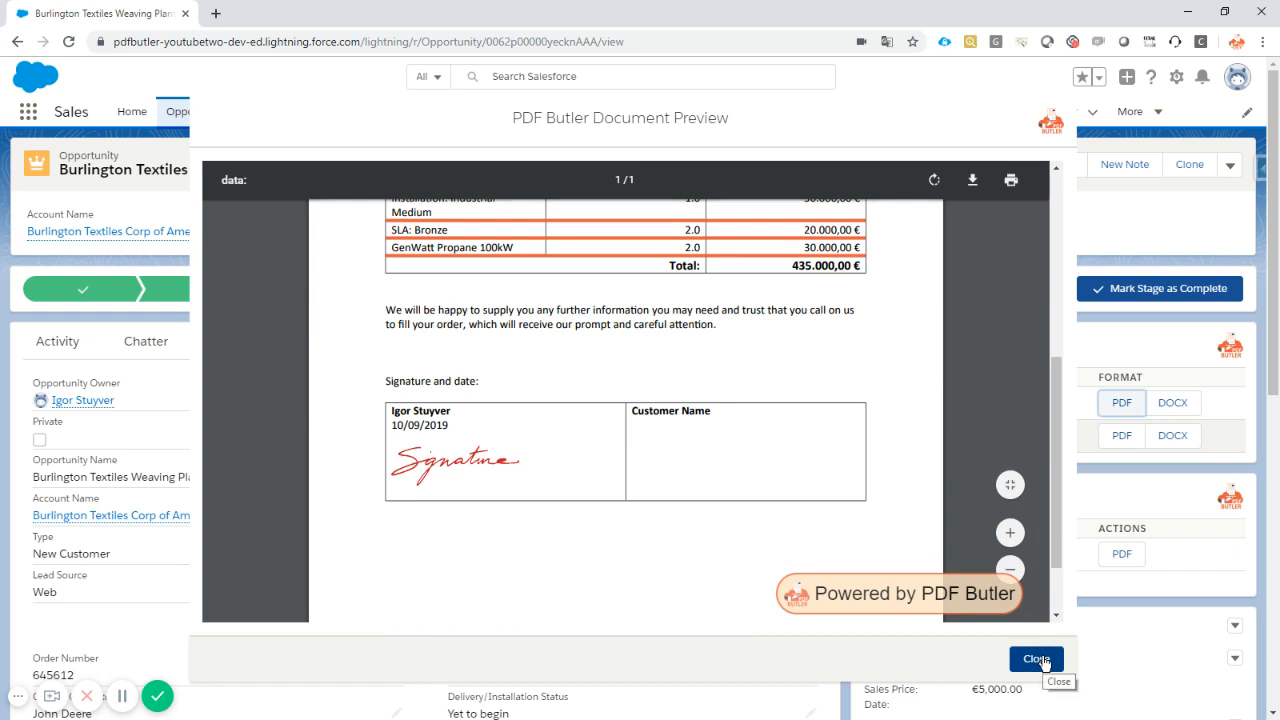
{"action": "left_click", "coordinate": [1036, 658]}
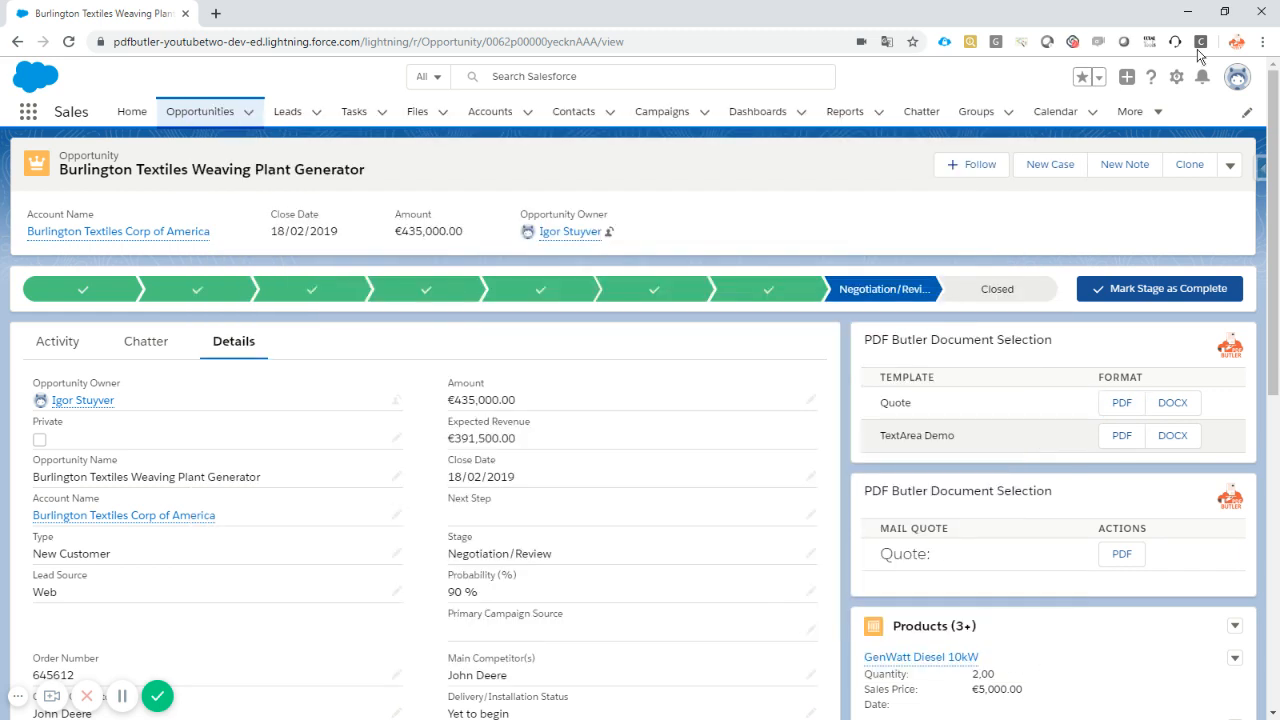
{"action": "left_click", "coordinate": [1176, 76]}
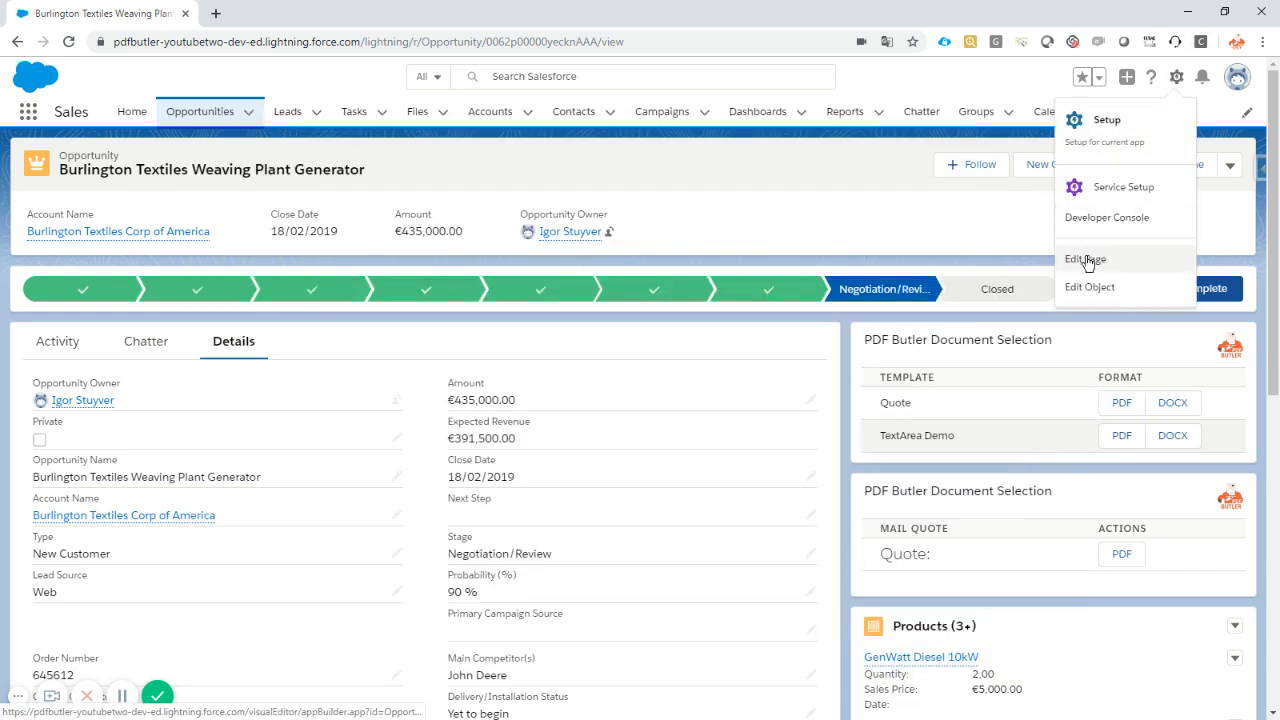
{"action": "left_click", "coordinate": [1084, 260]}
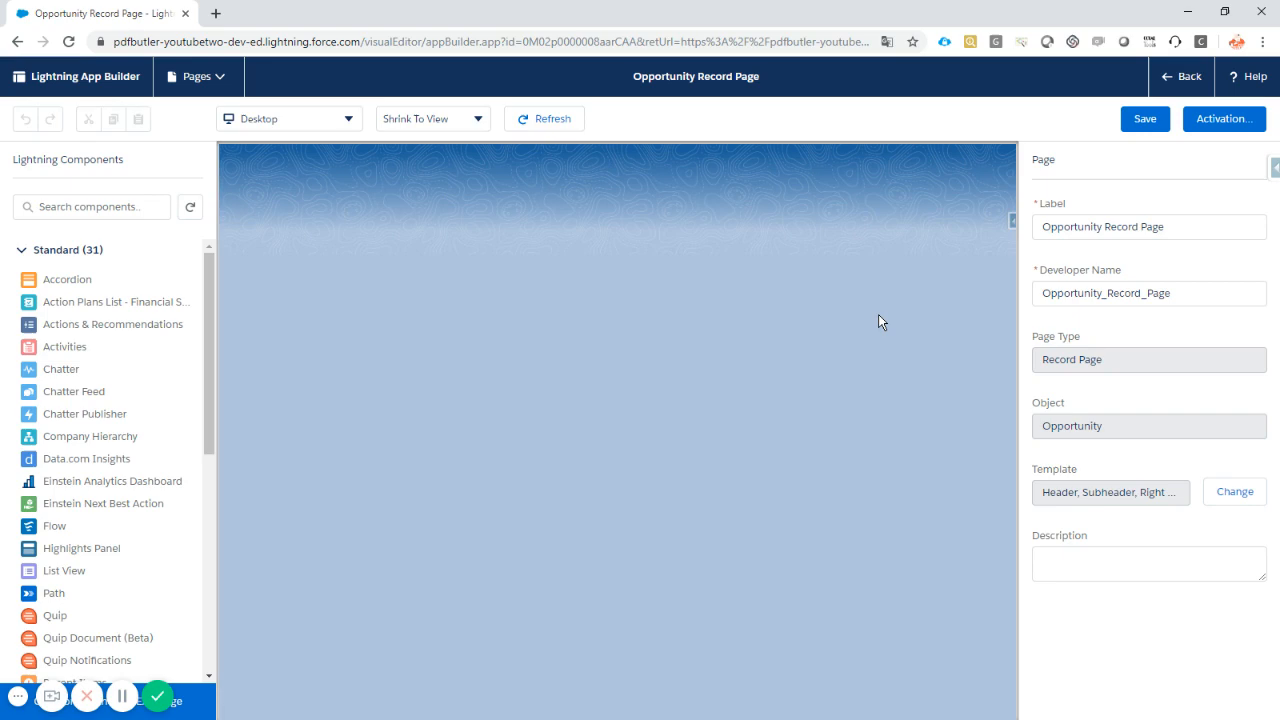
Select the PDF Butler Document Selection component and enable 'Show Preview in modal enabled'.
{"action": "left_click", "coordinate": [544, 118]}
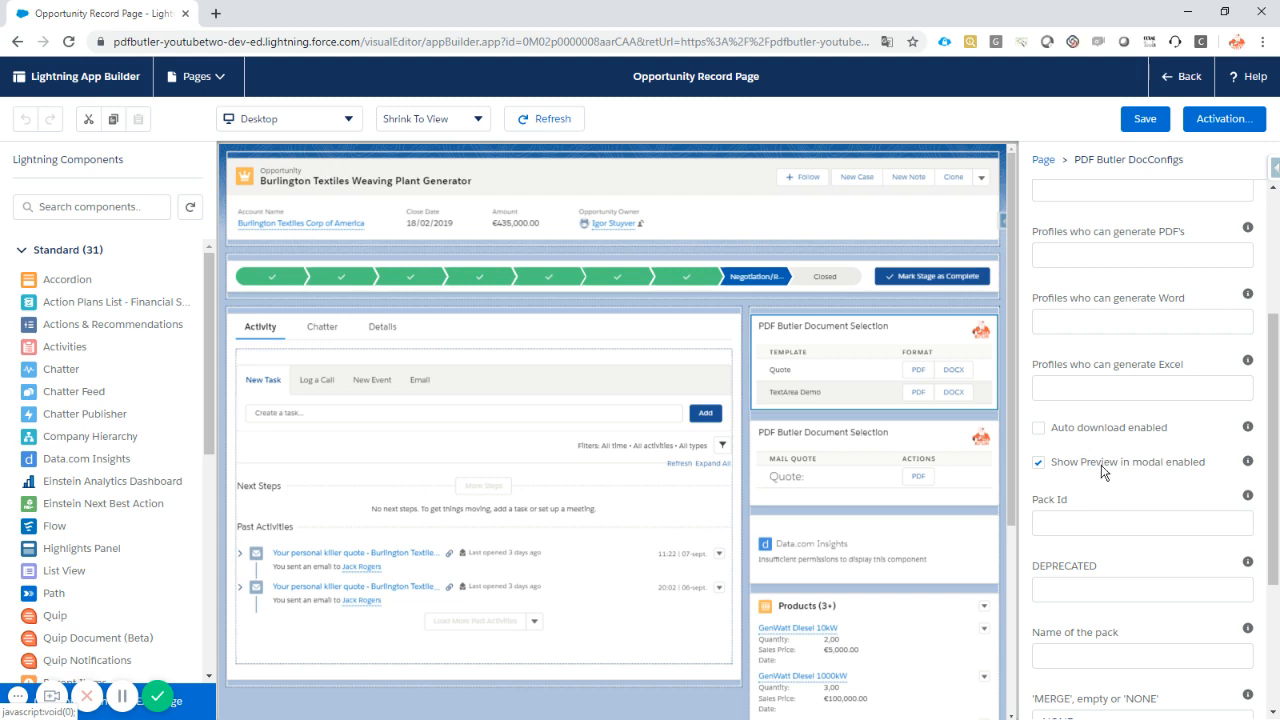
{"action": "mouse_move", "coordinate": [1122, 472]}
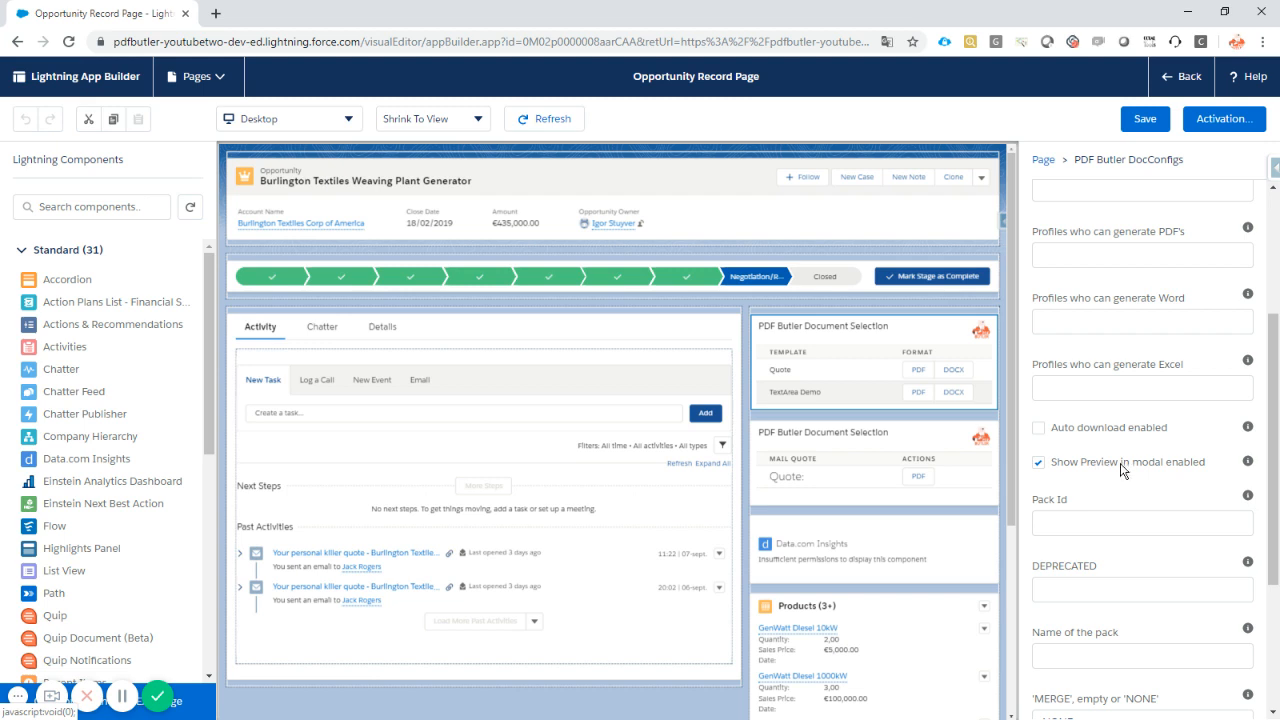
{"action": "mouse_move", "coordinate": [1100, 468]}
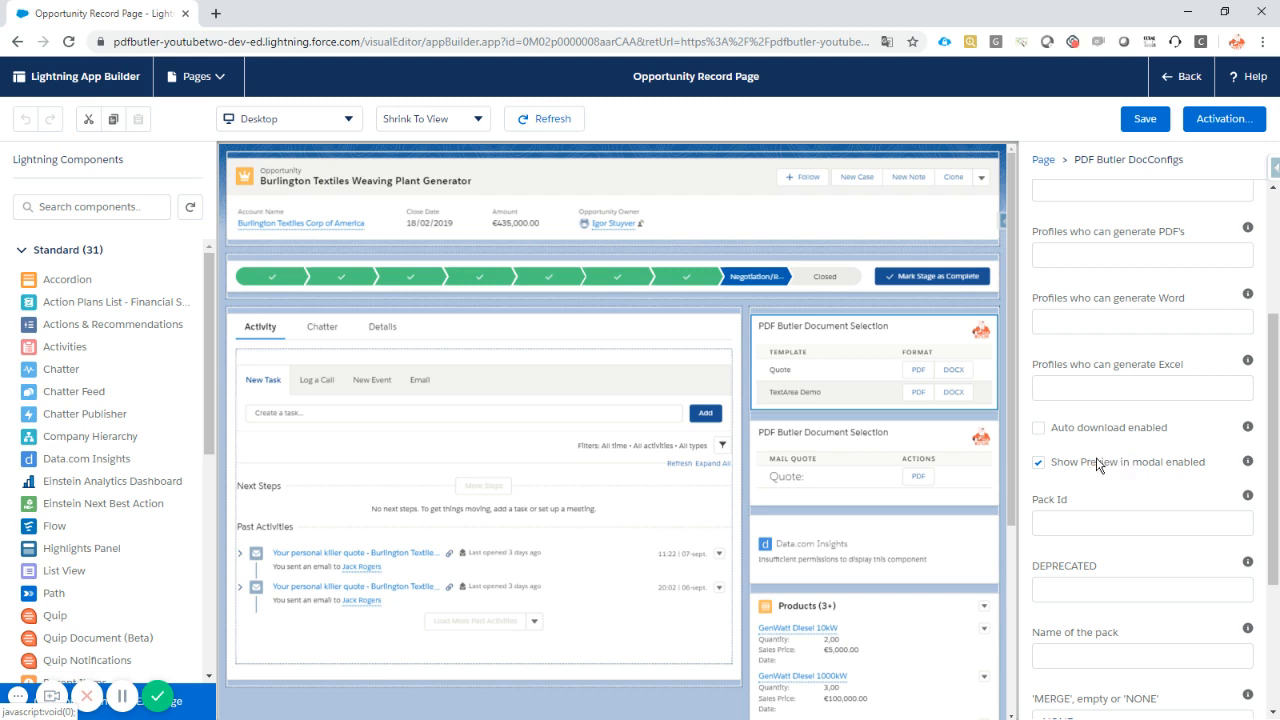